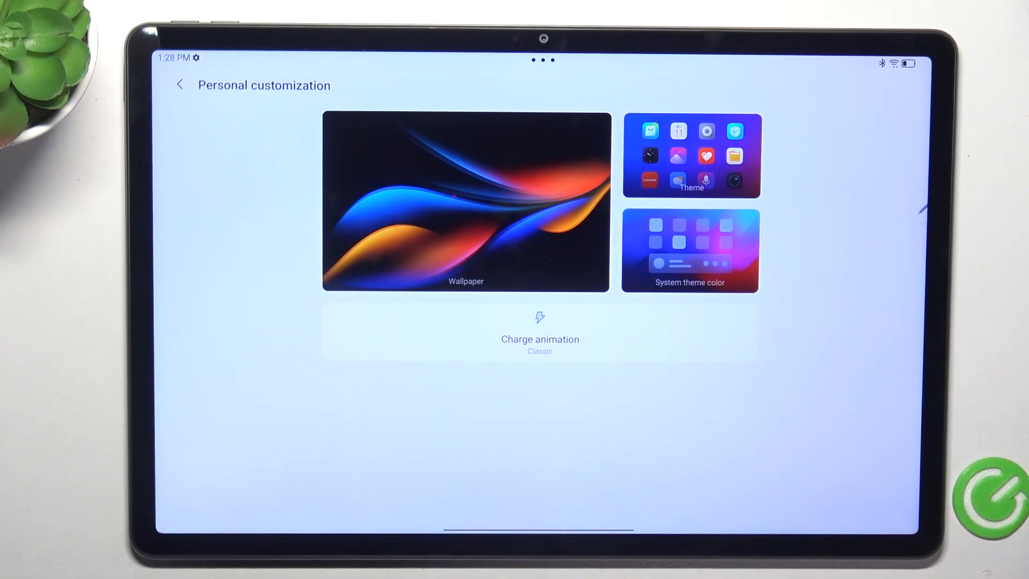
Open the Wallpaper gallery and scroll down through the Exquisite wallpaper collection
left_click(465, 203)
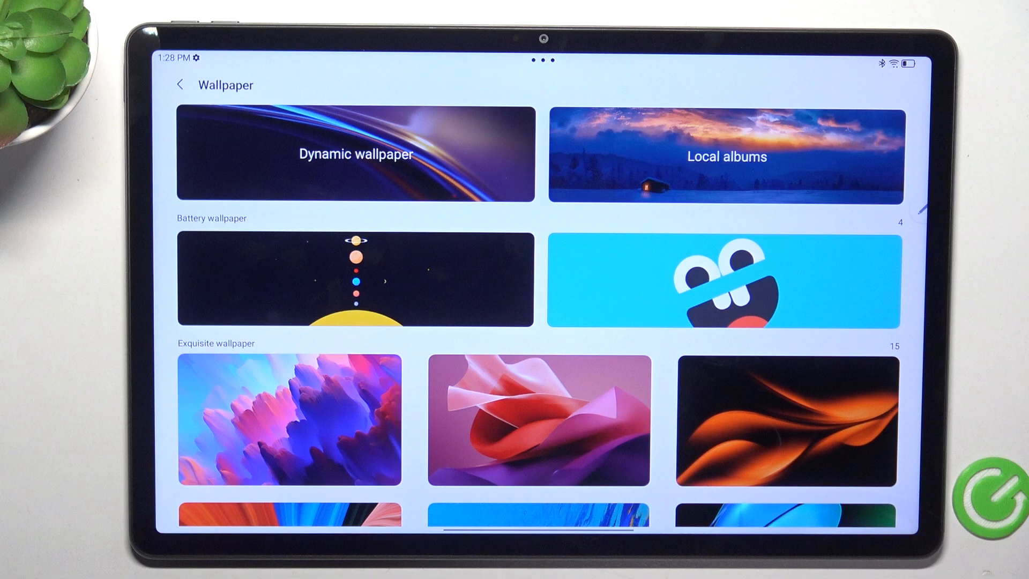
scroll("down", 3)
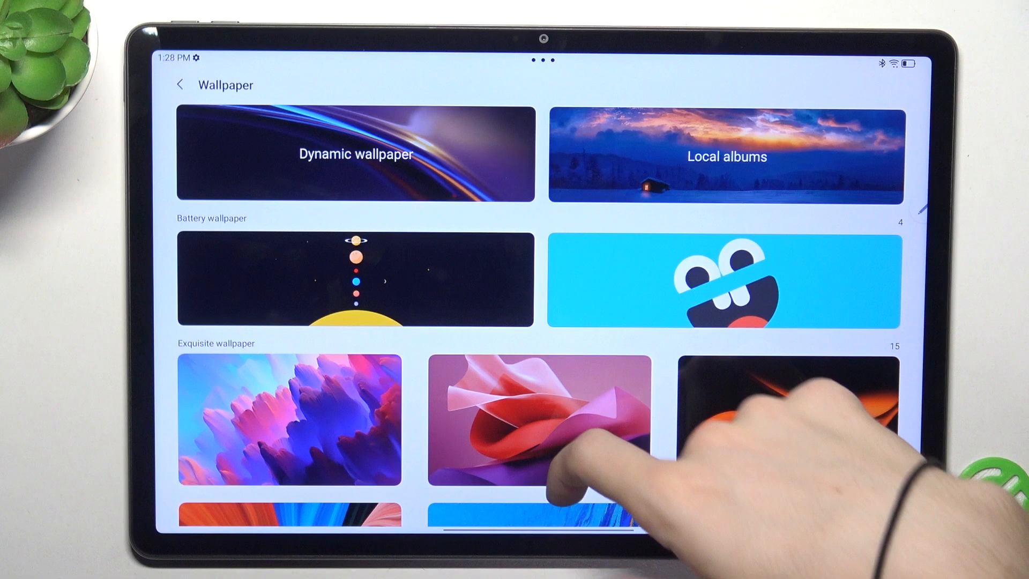
scroll("down", 3)
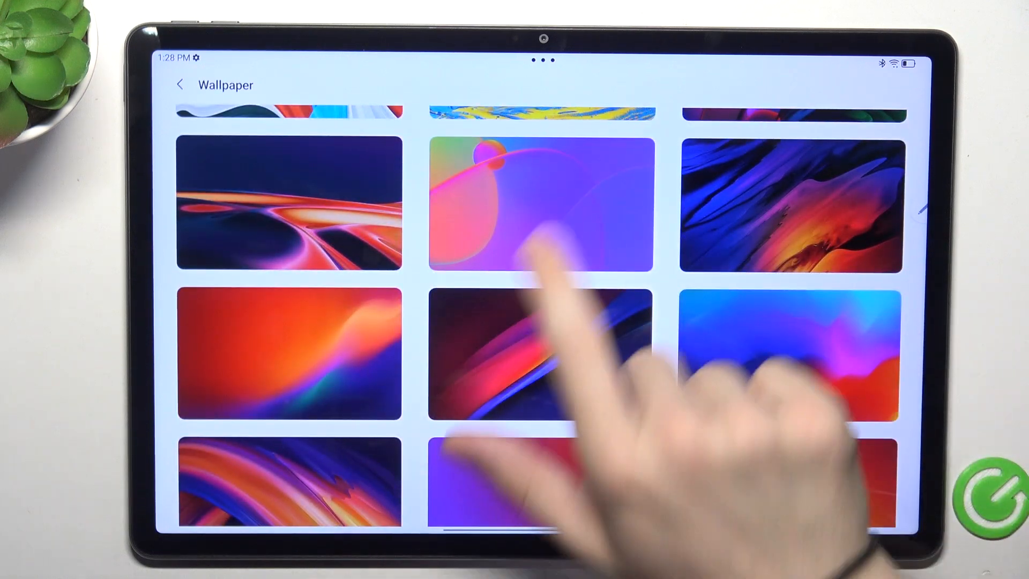
Preview the pink-purple abstract wallpaper and apply it as the lock screen wallpaper
left_click(541, 202)
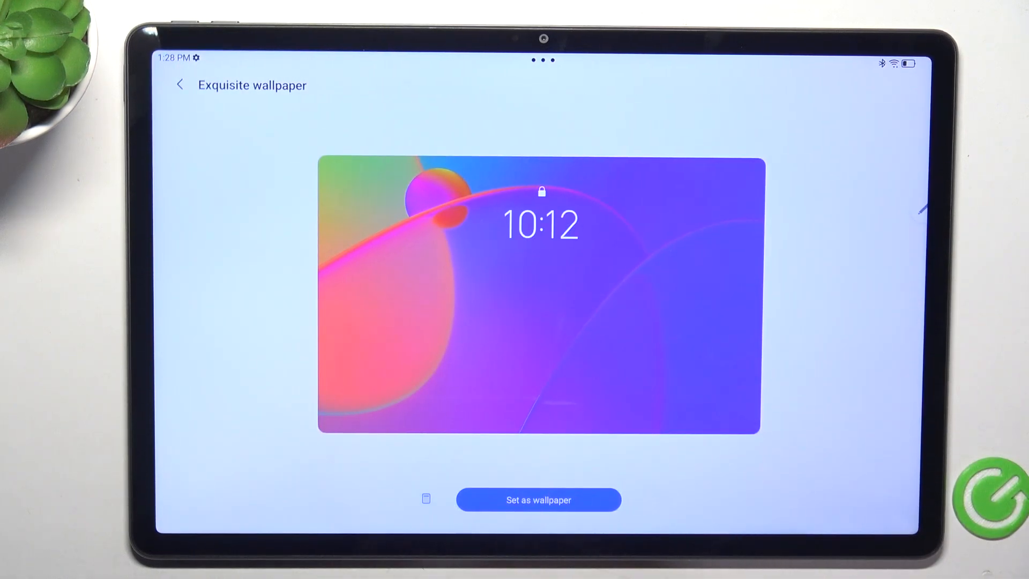
left_click(538, 500)
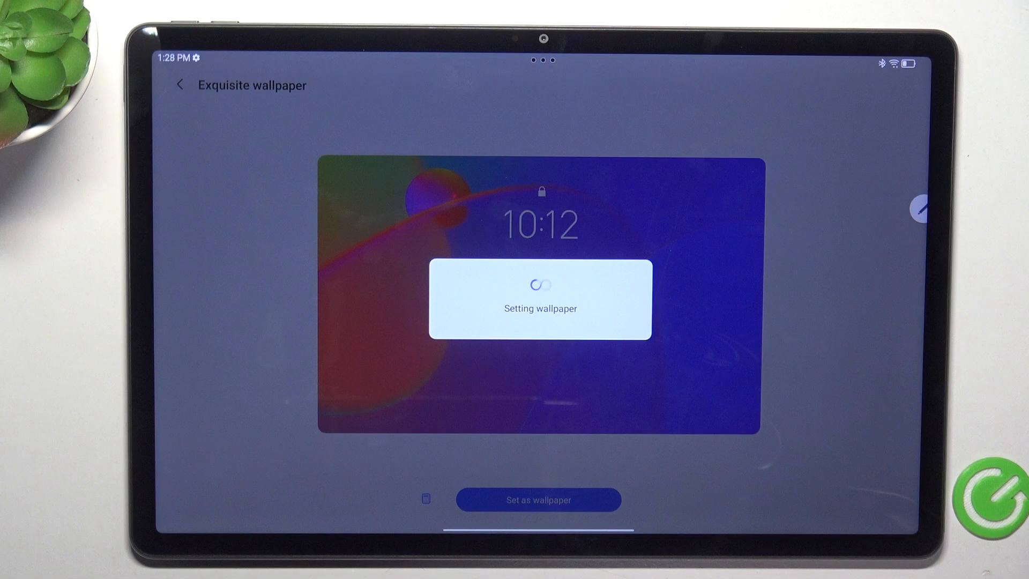
left_click(538, 500)
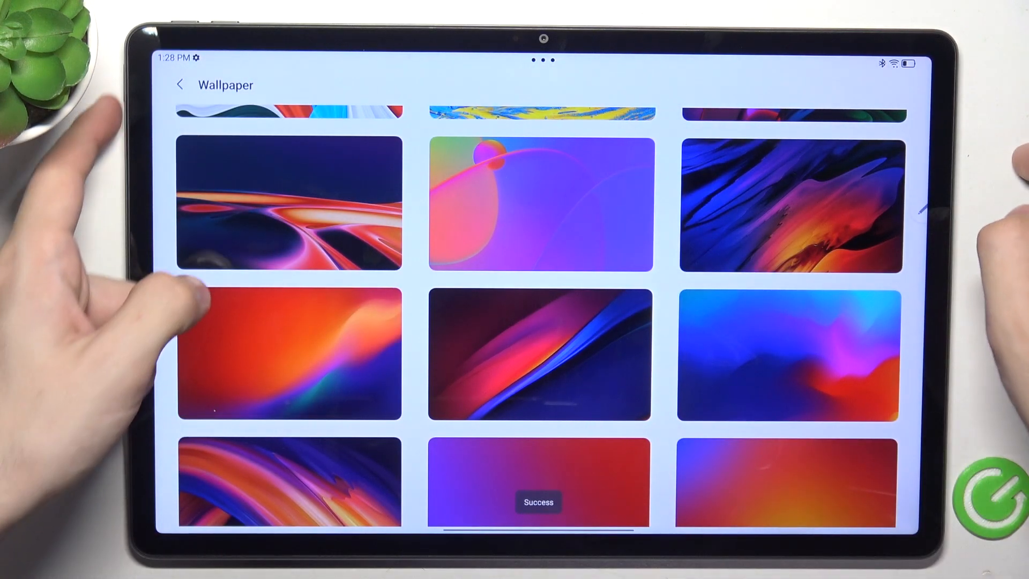